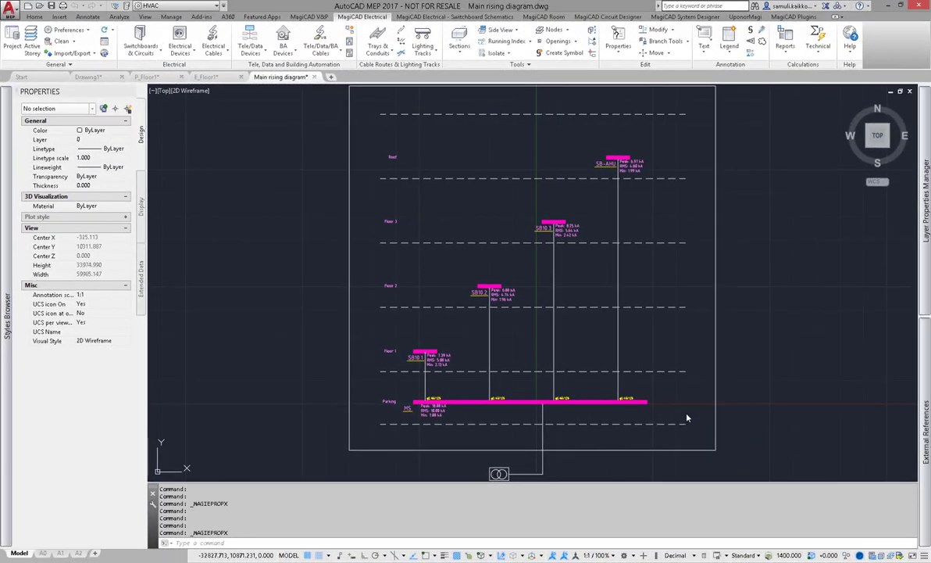
{"action": "mouse_move", "coordinate": [666, 412]}
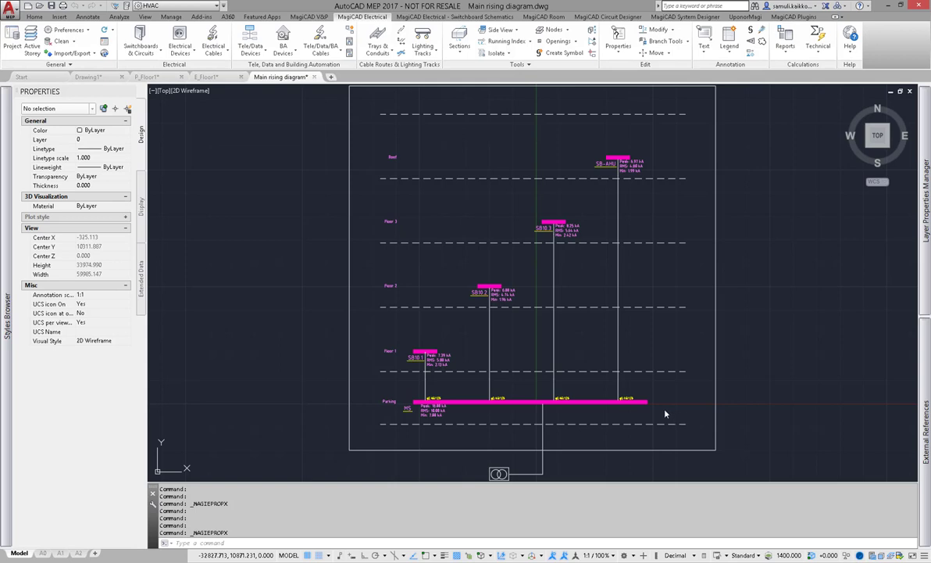
{"action": "mouse_move", "coordinate": [640, 400]}
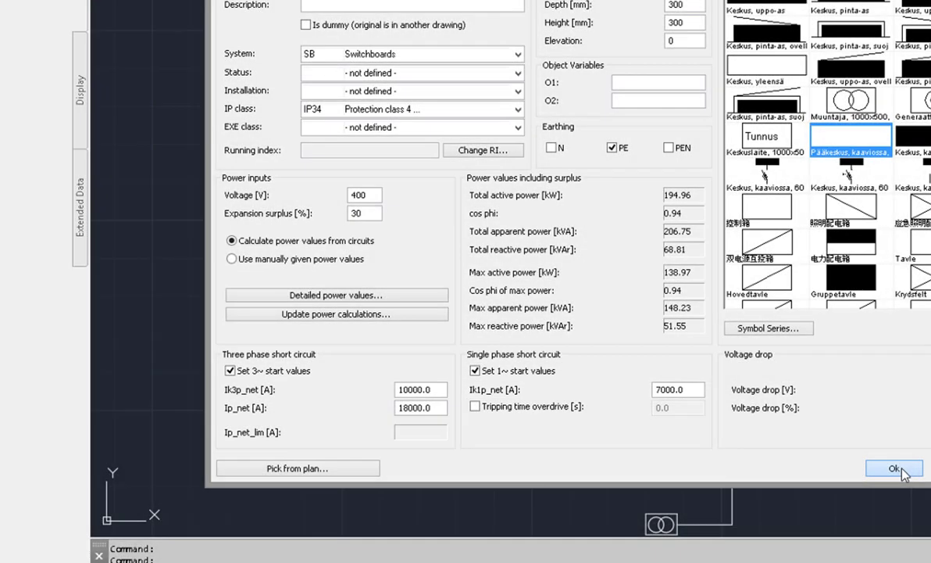
Confirm the main switchboard's start values, then dismiss the circuit information and the MAK 5x25 cable's properties
{"action": "left_click", "coordinate": [894, 467]}
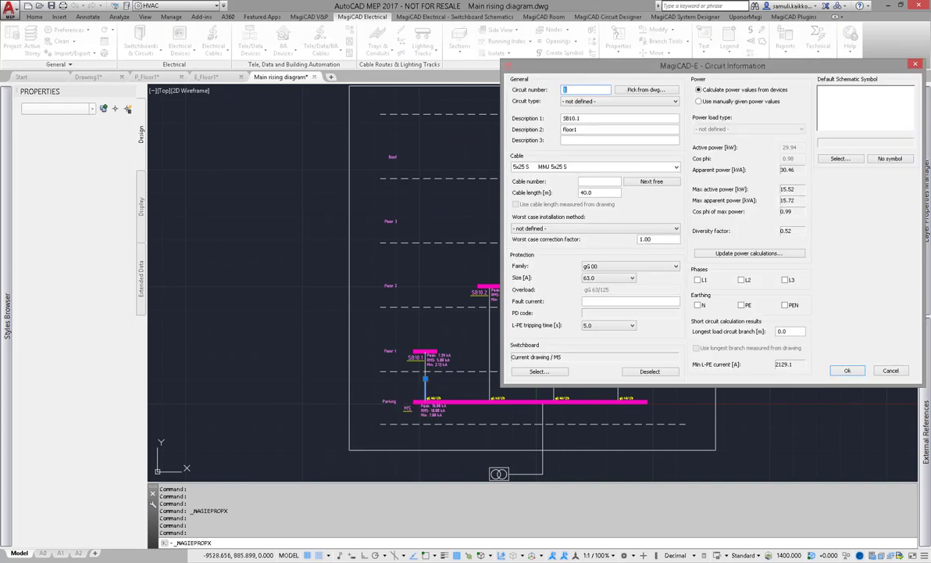
{"action": "mouse_move", "coordinate": [430, 399]}
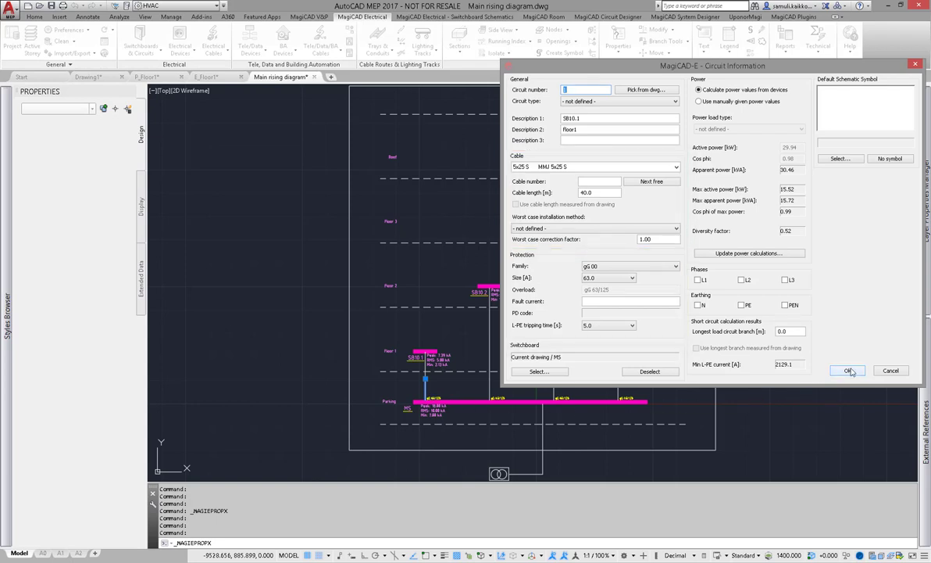
{"action": "left_click", "coordinate": [848, 371]}
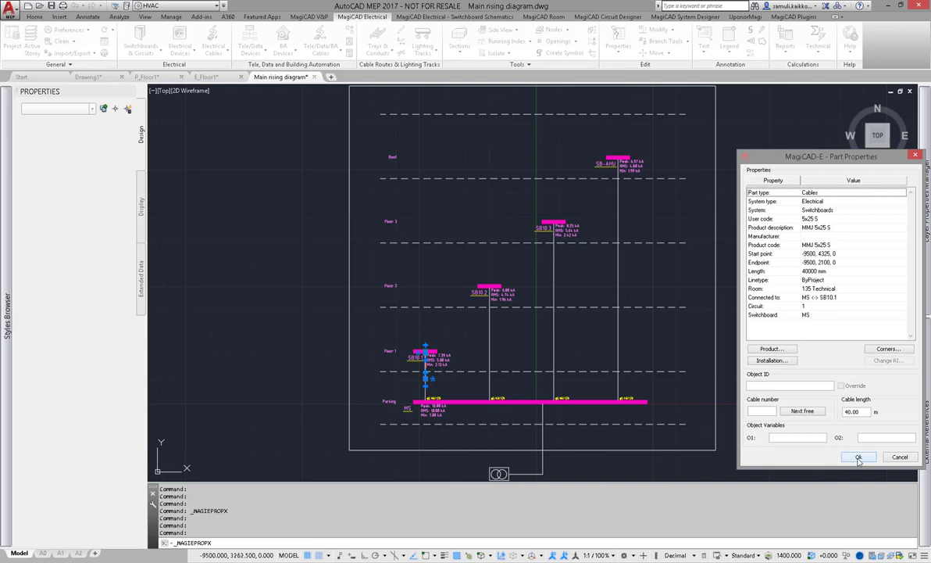
{"action": "left_click", "coordinate": [859, 457]}
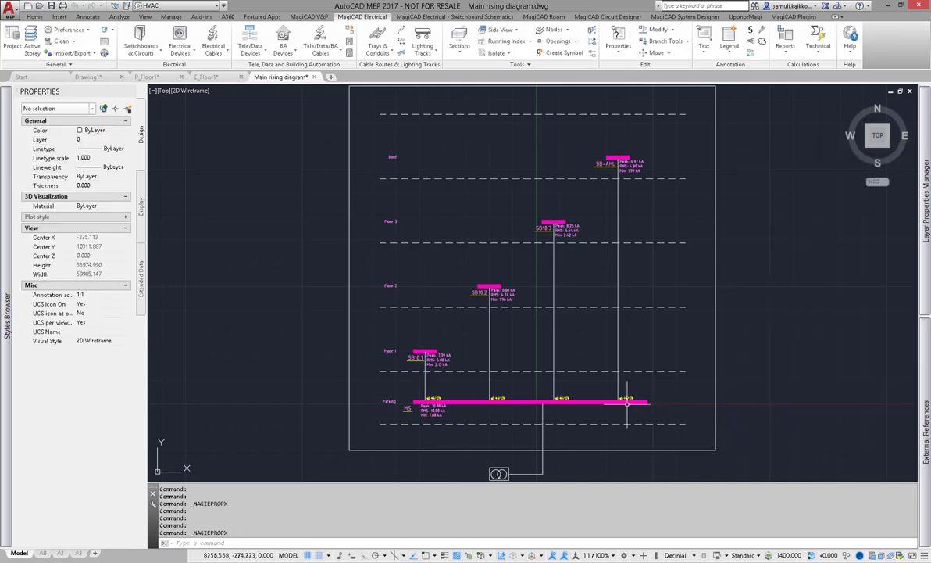
{"action": "mouse_move", "coordinate": [430, 351]}
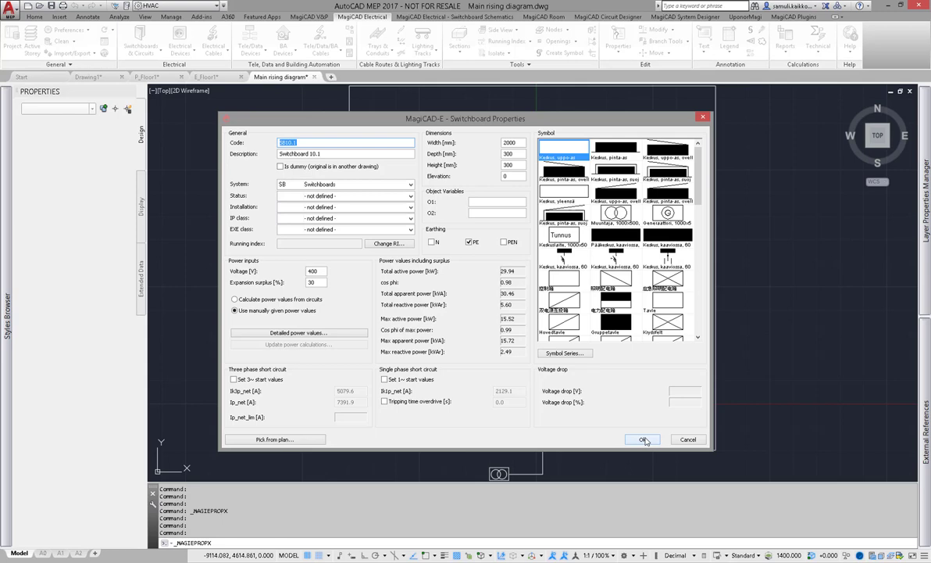
{"action": "left_click", "coordinate": [643, 440]}
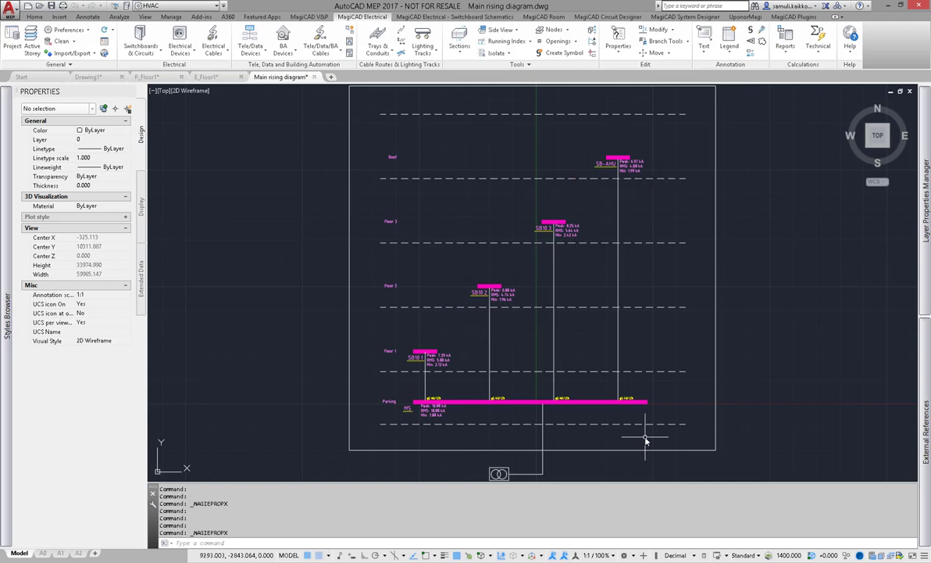
Choose Short Circuits from the Calculations list and enable the single-phase 230 V calculation
{"action": "left_click", "coordinate": [817, 39]}
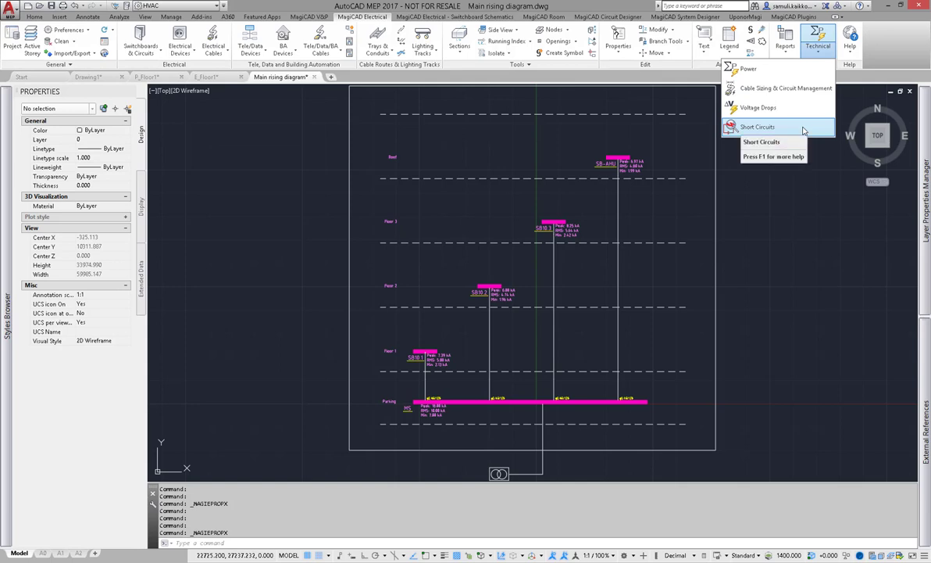
{"action": "left_click", "coordinate": [756, 127]}
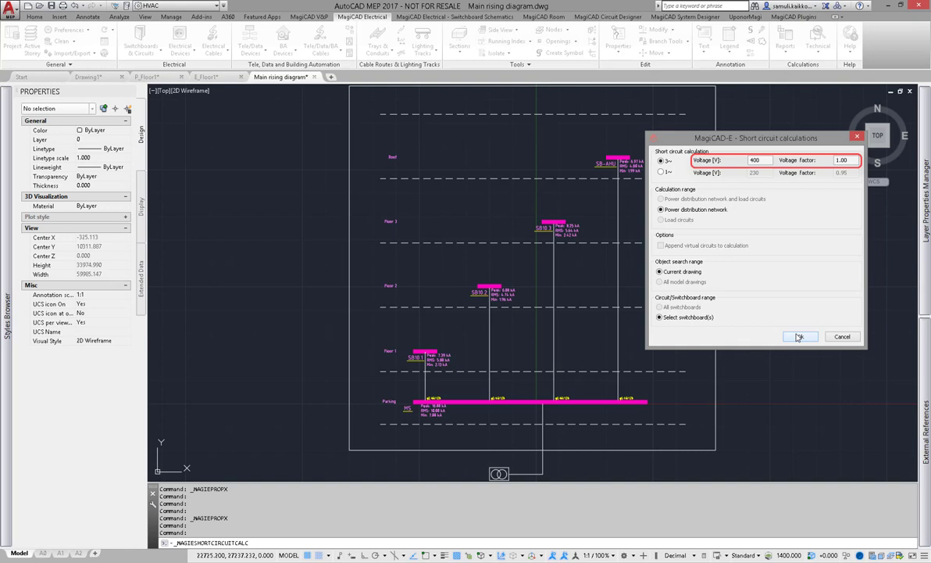
{"action": "left_click", "coordinate": [800, 336]}
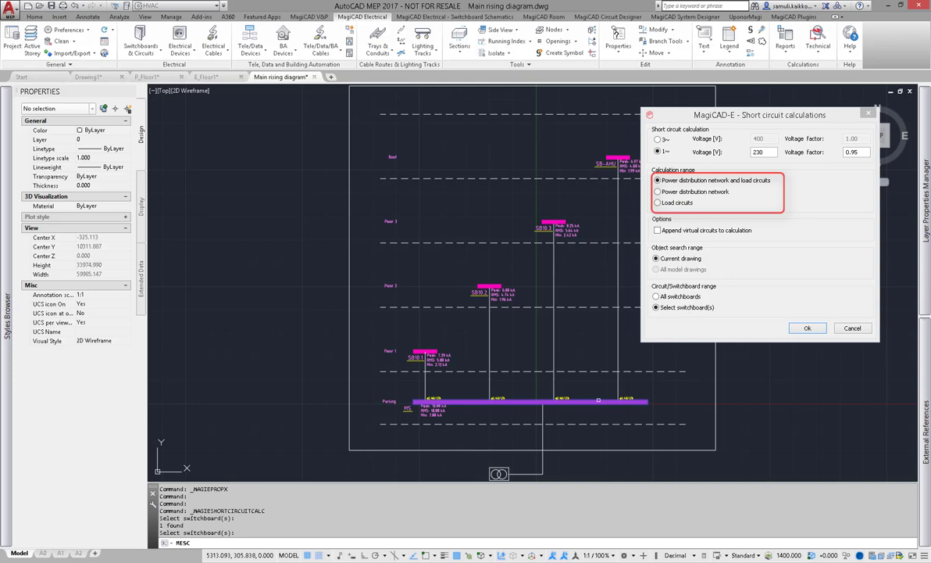
Run the short-circuit calculation for the distribution network and load circuits
{"action": "left_click", "coordinate": [806, 328]}
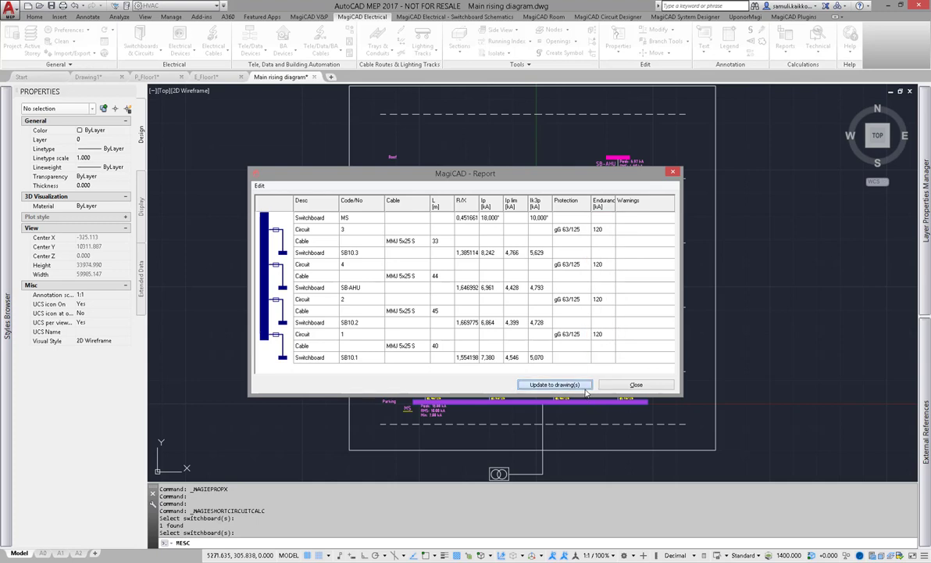
Update the calculated fault currents to the drawing and select a sub-board to check its values
{"action": "left_click", "coordinate": [636, 384]}
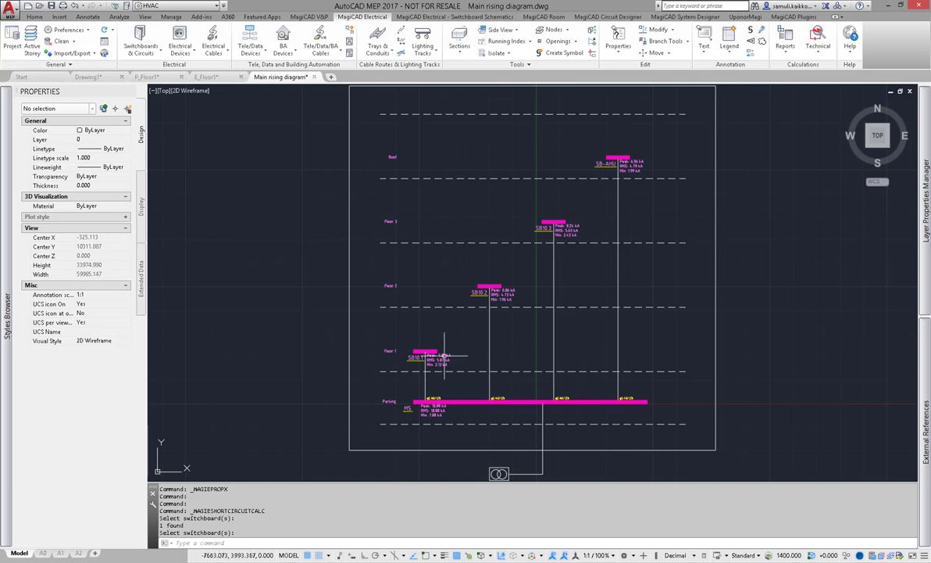
{"action": "left_click", "coordinate": [425, 357]}
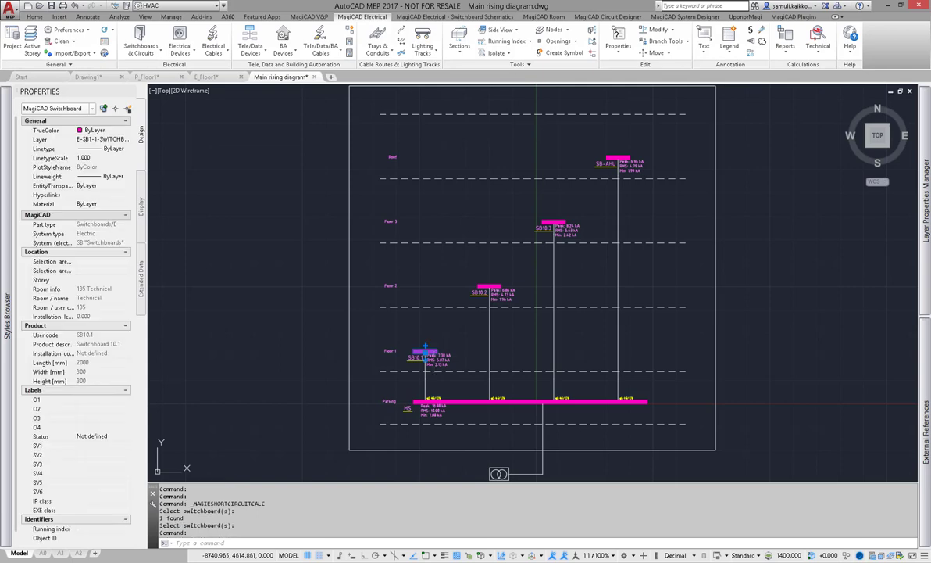